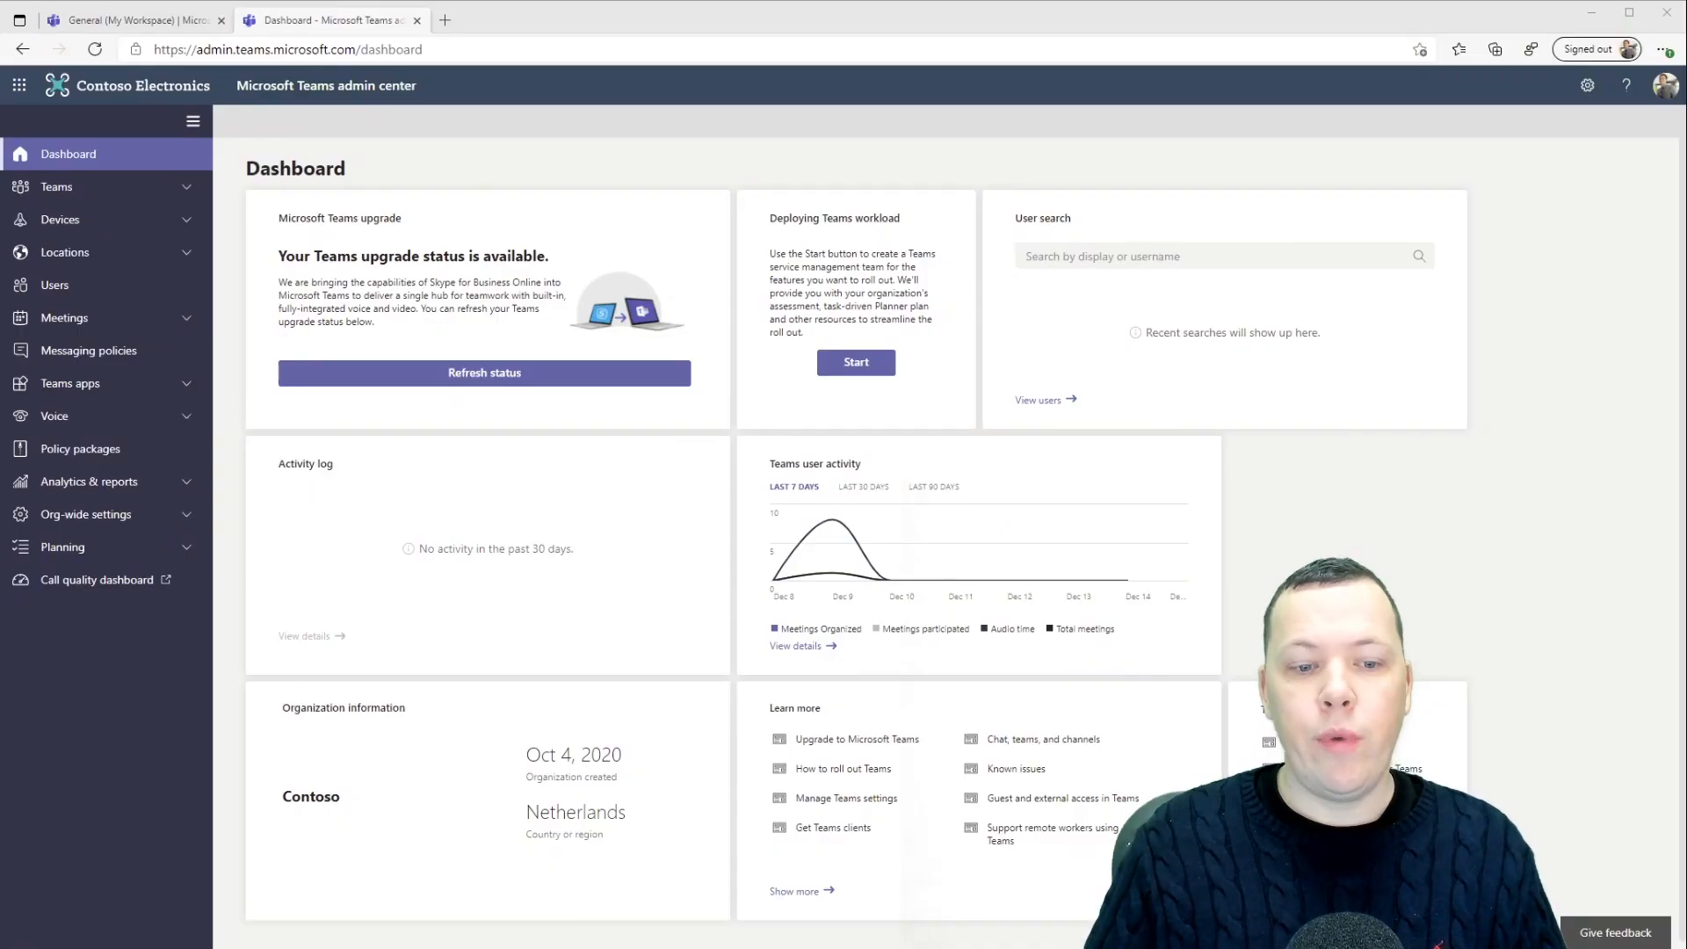
mouse_move(188, 179)
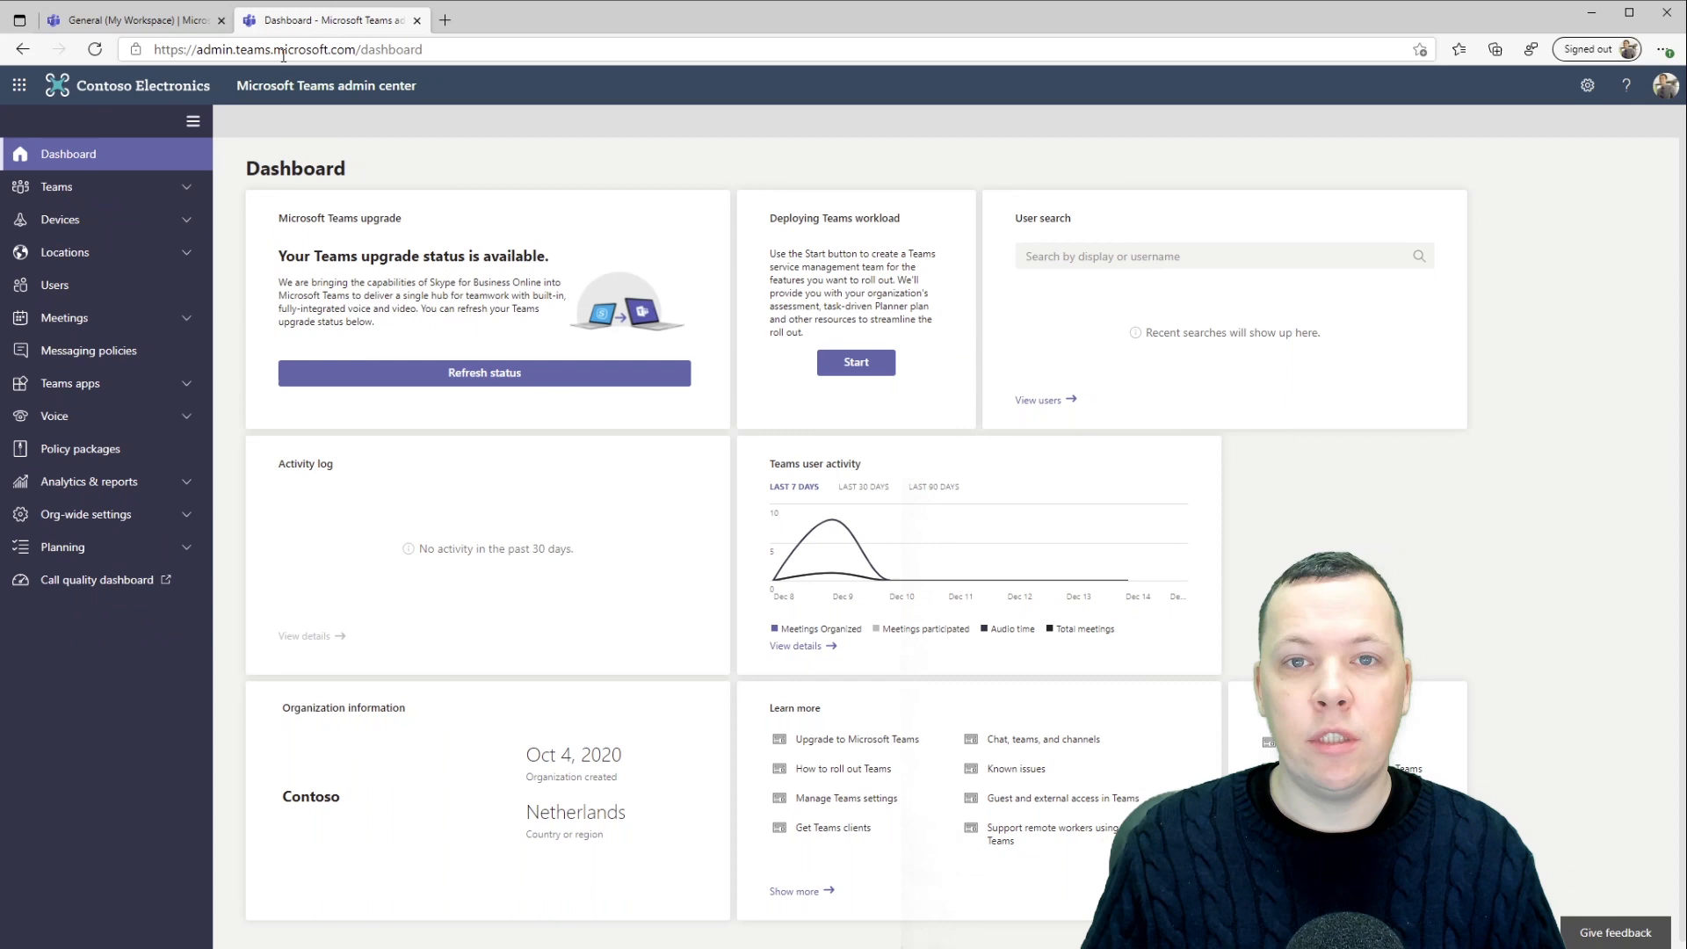
mouse_move(96, 193)
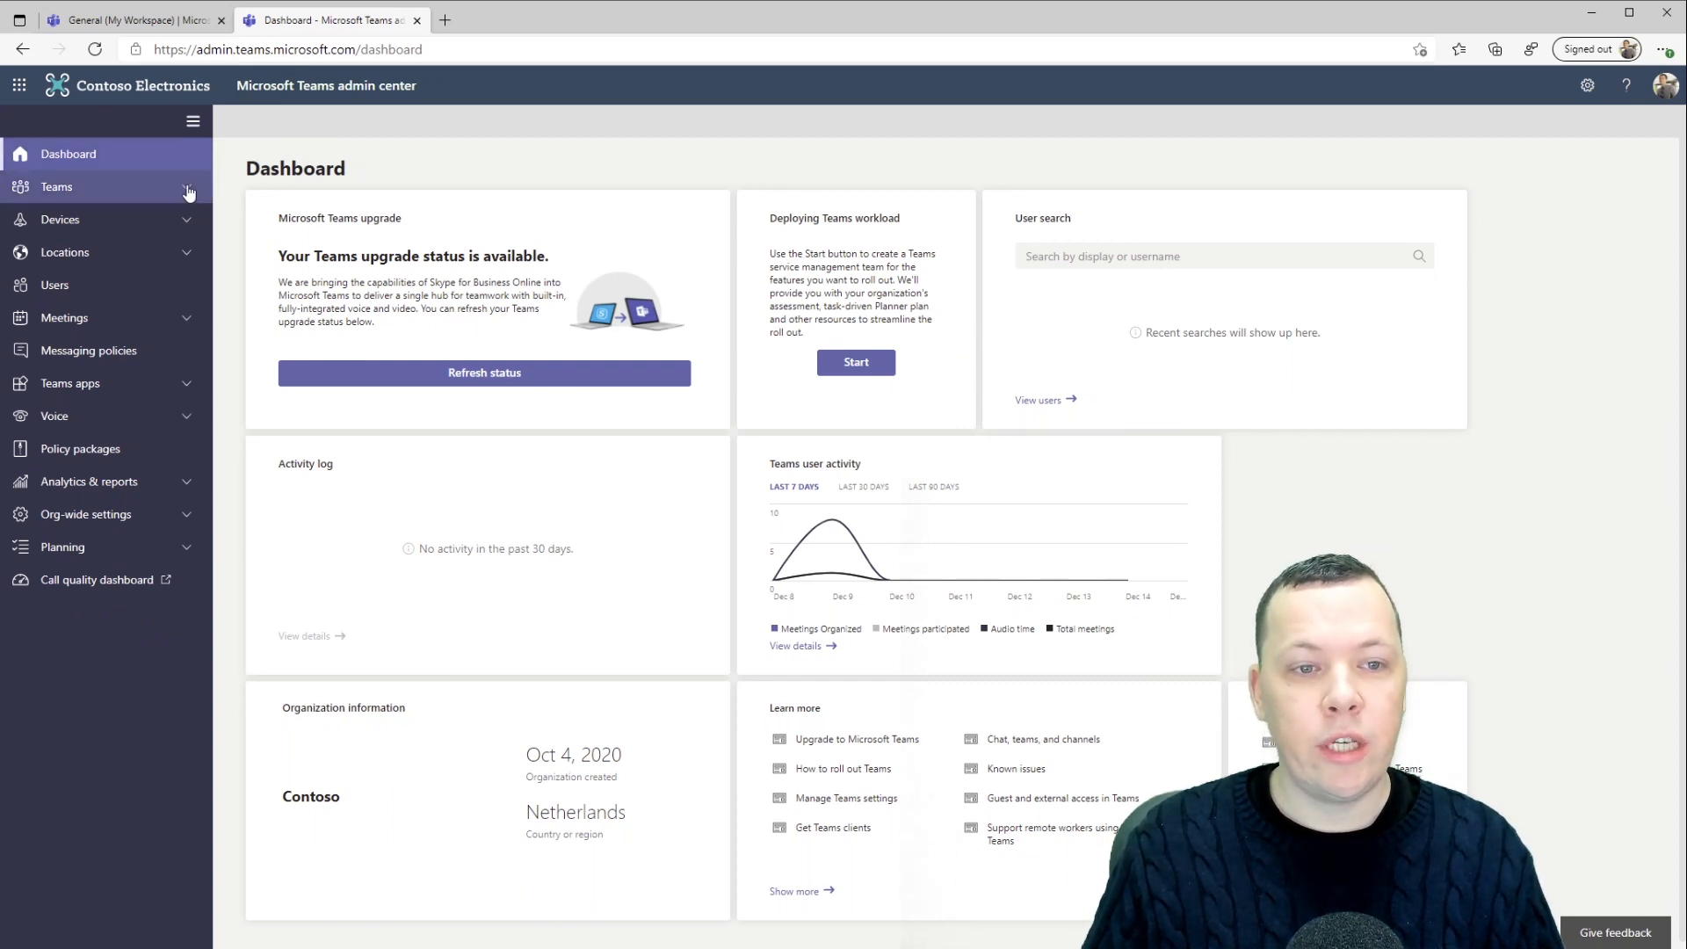
Step: Show the Teams update policies list and start a new update policy form
left_click(56, 186)
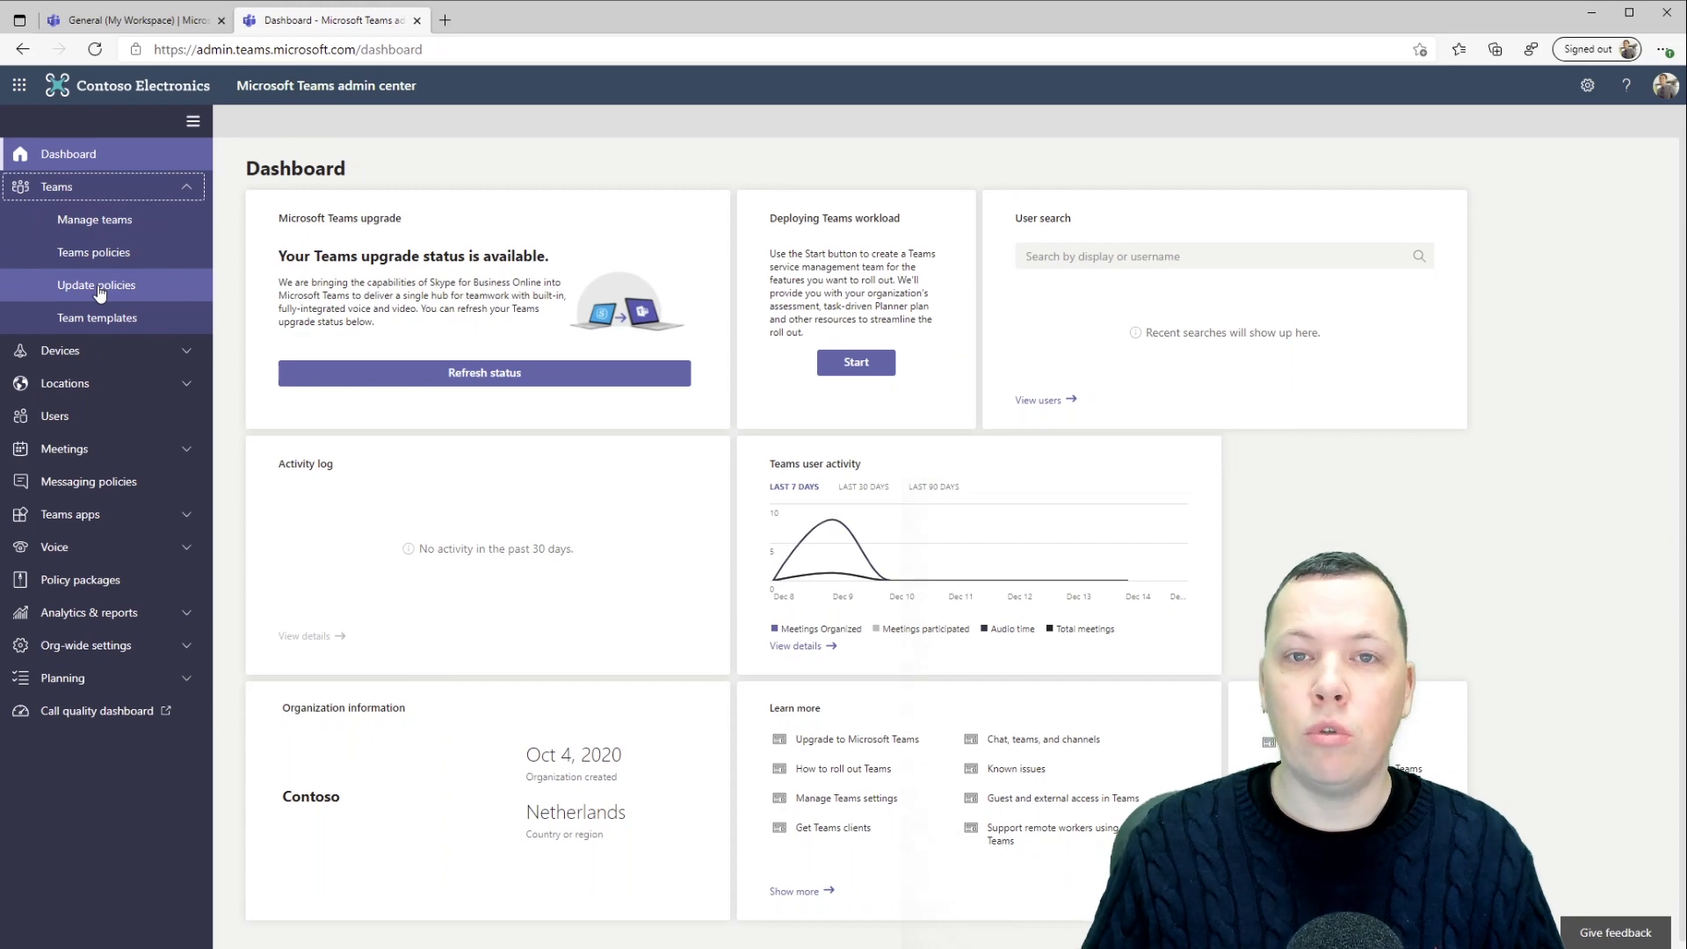
left_click(95, 285)
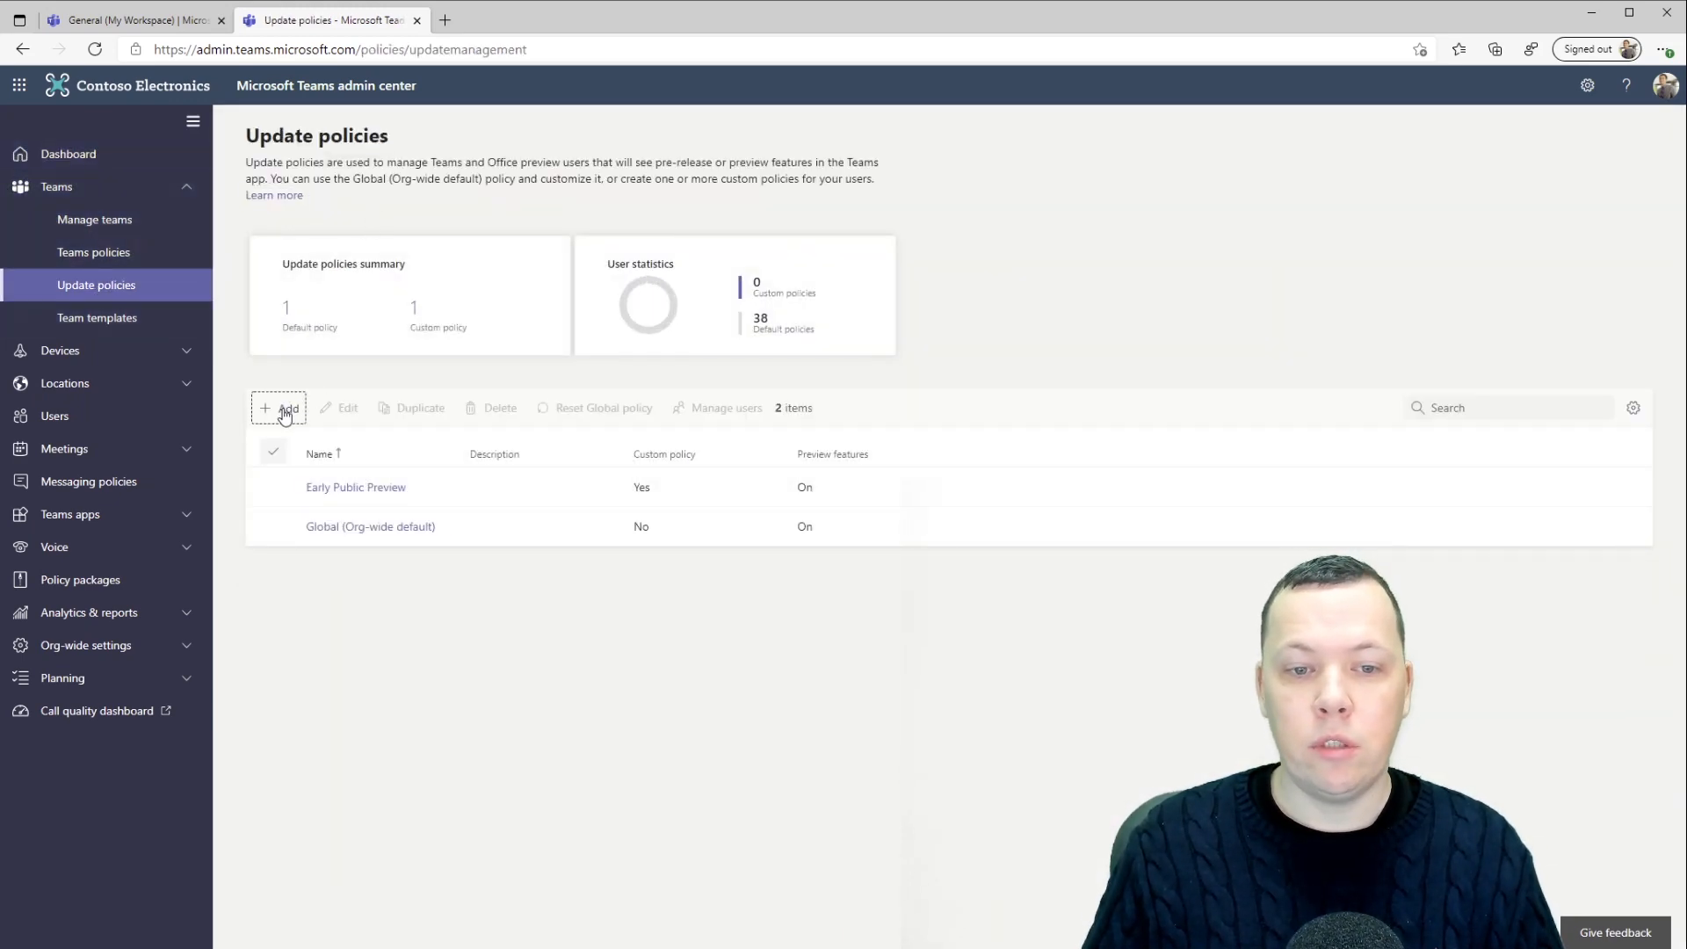
left_click(280, 406)
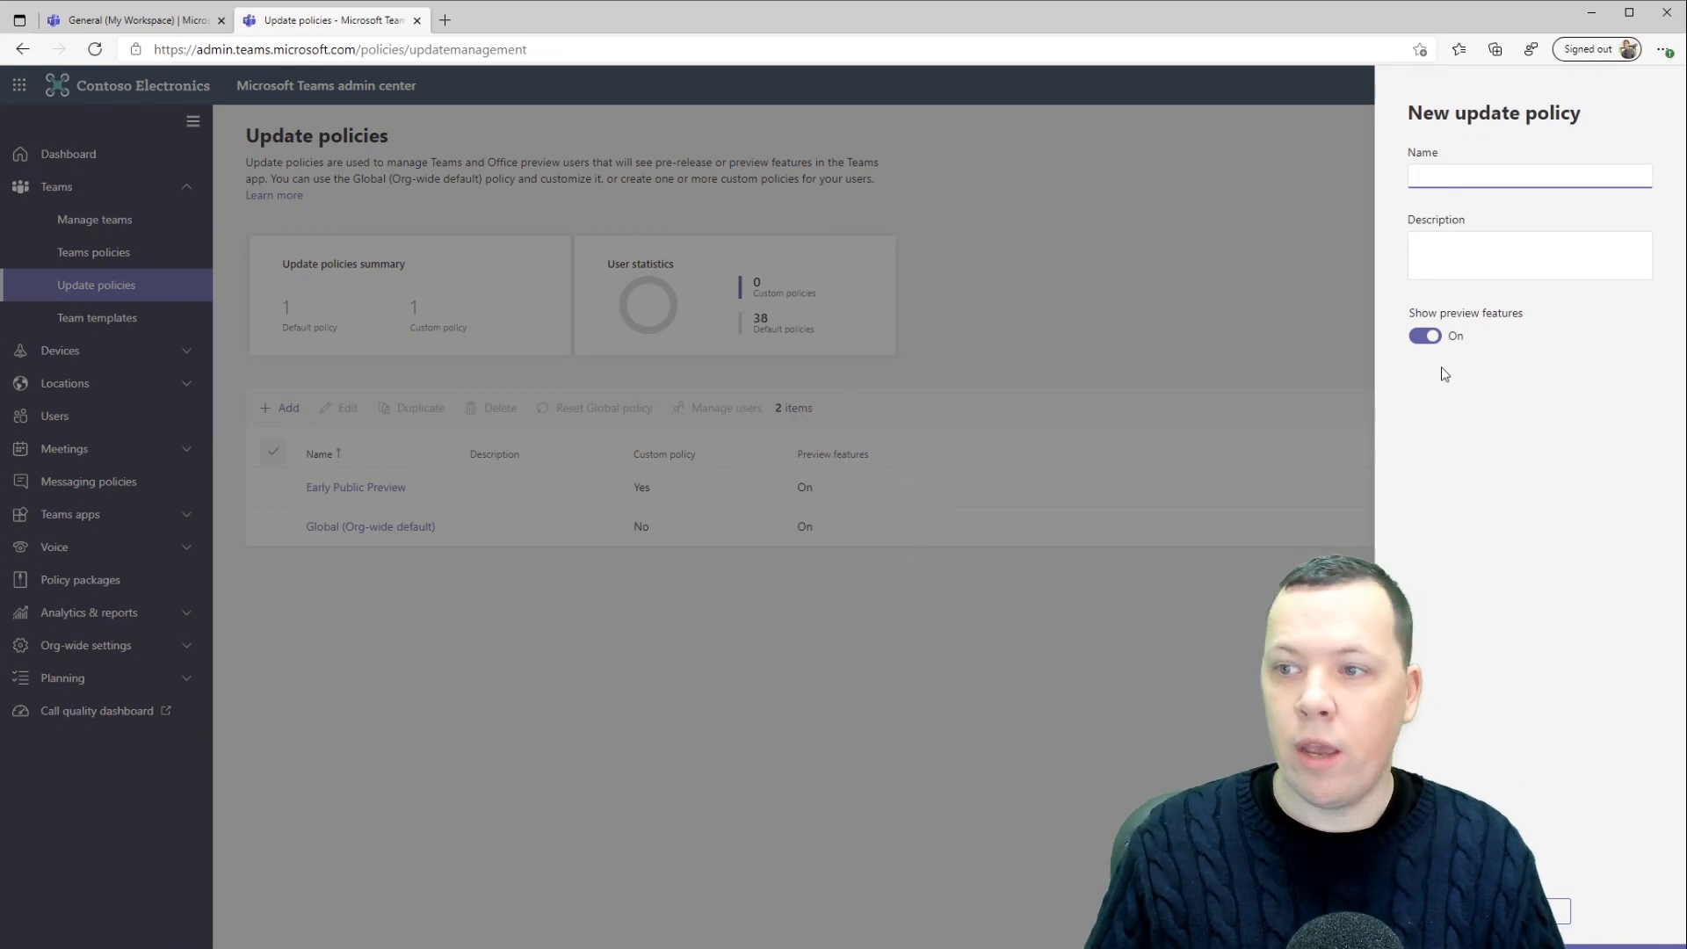
mouse_move(1450, 301)
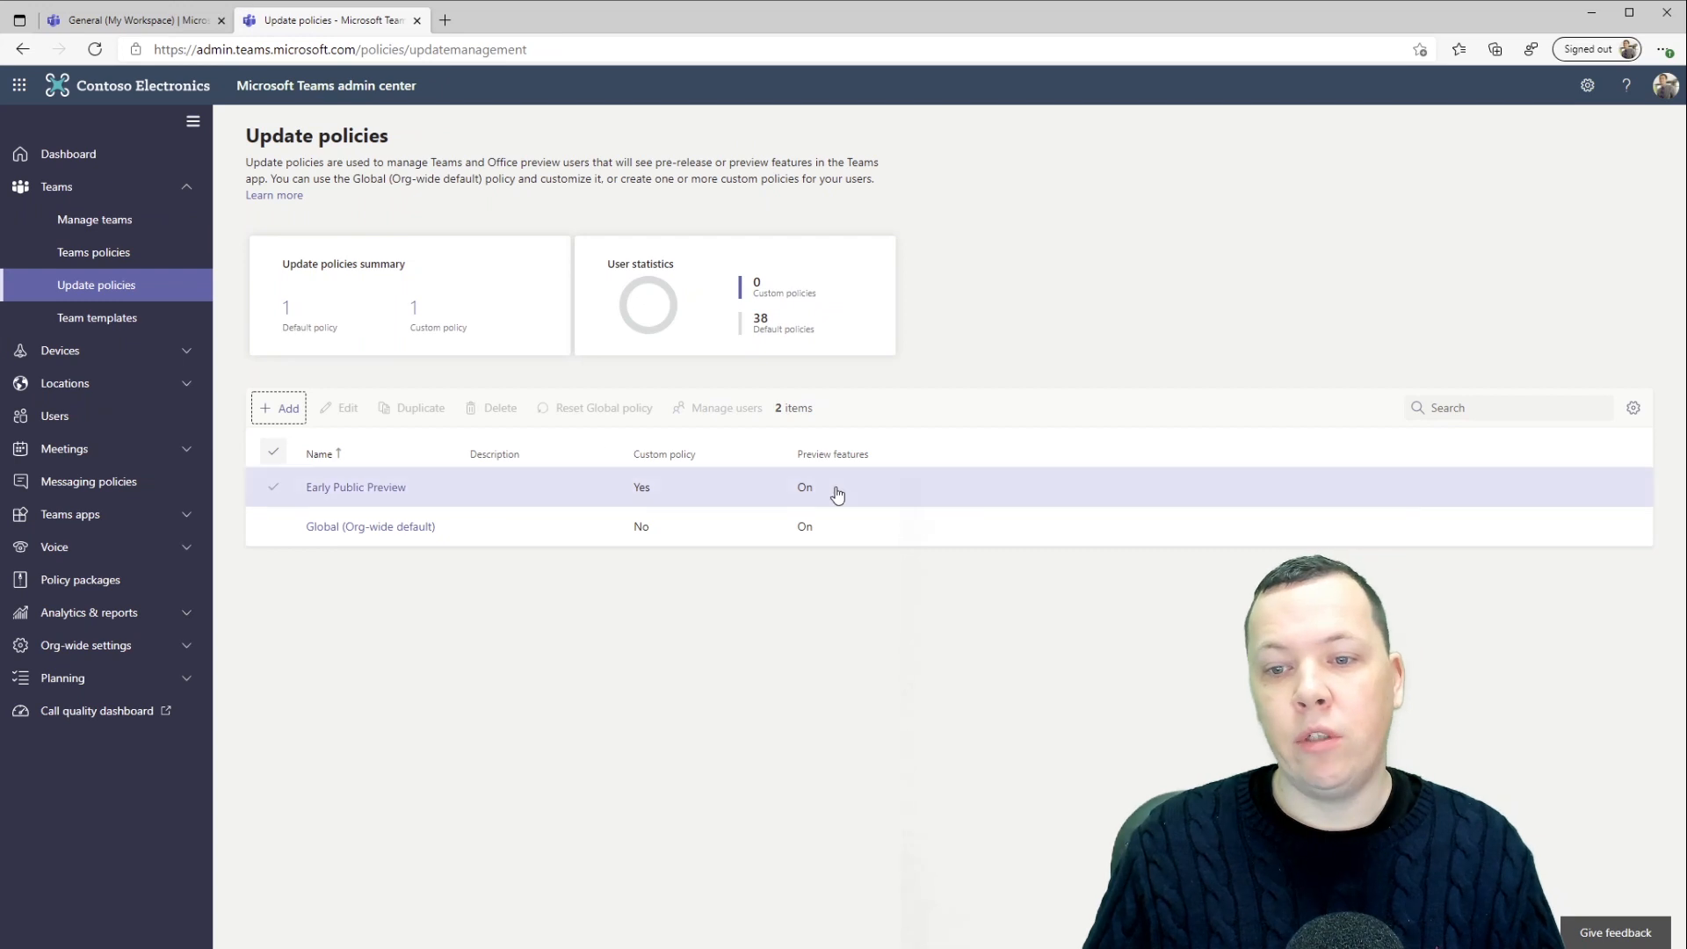
mouse_move(802, 496)
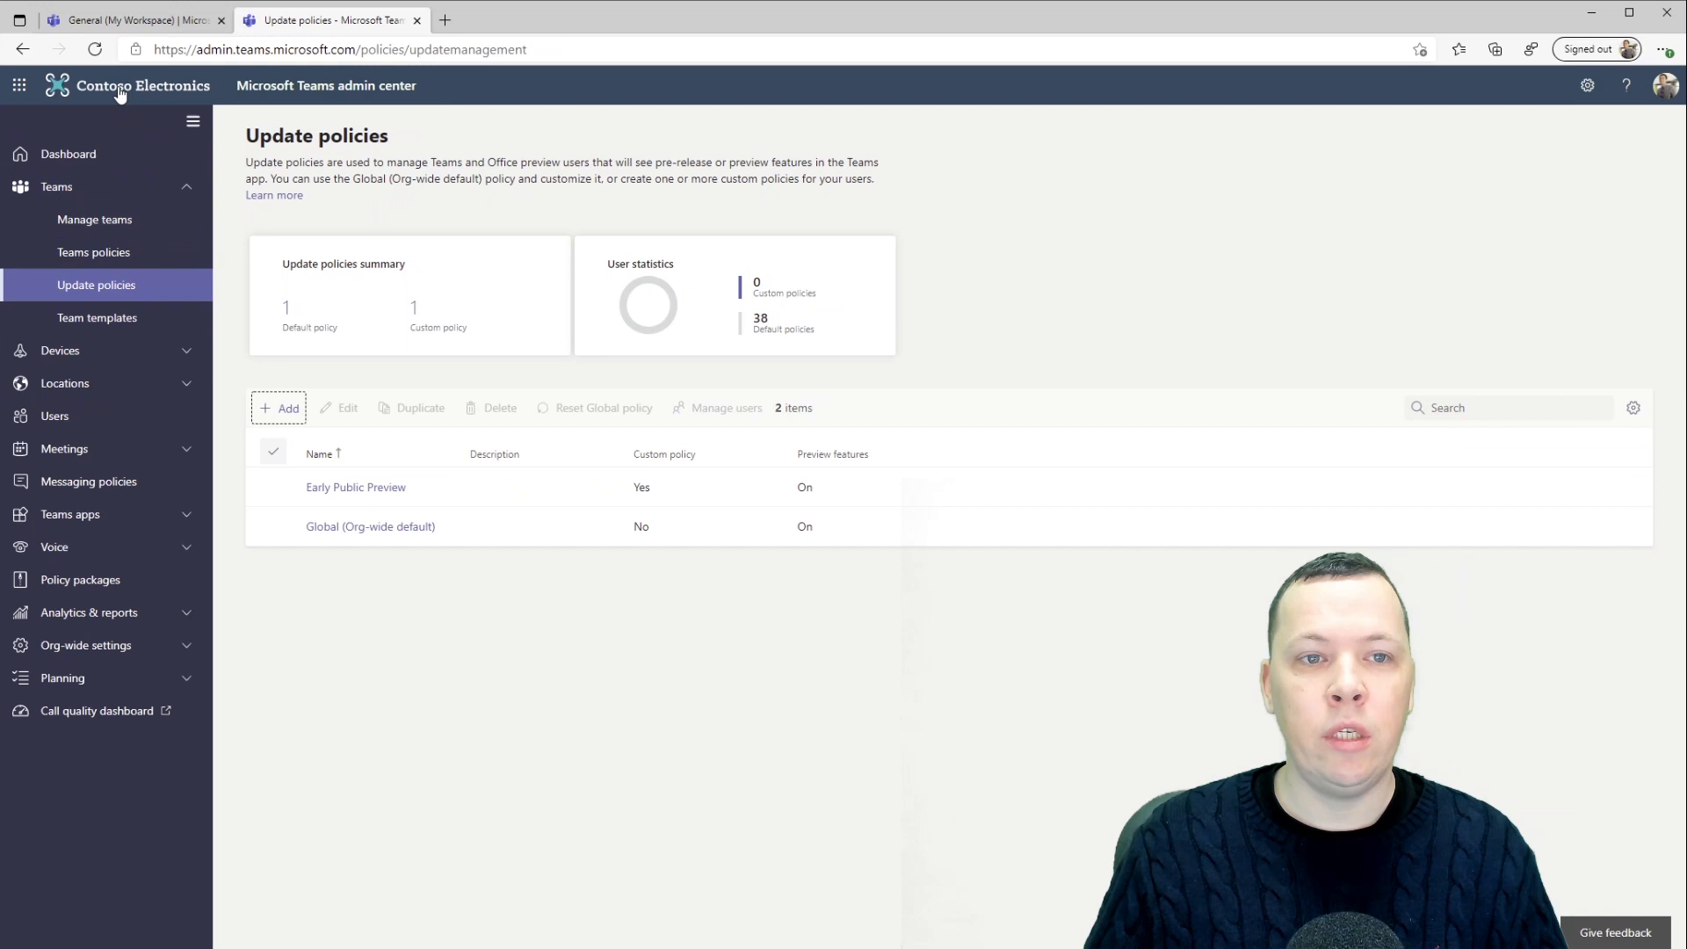
Step: From the Teams profile menu's About options, switch the signed-in user to public preview and confirm
left_click(129, 19)
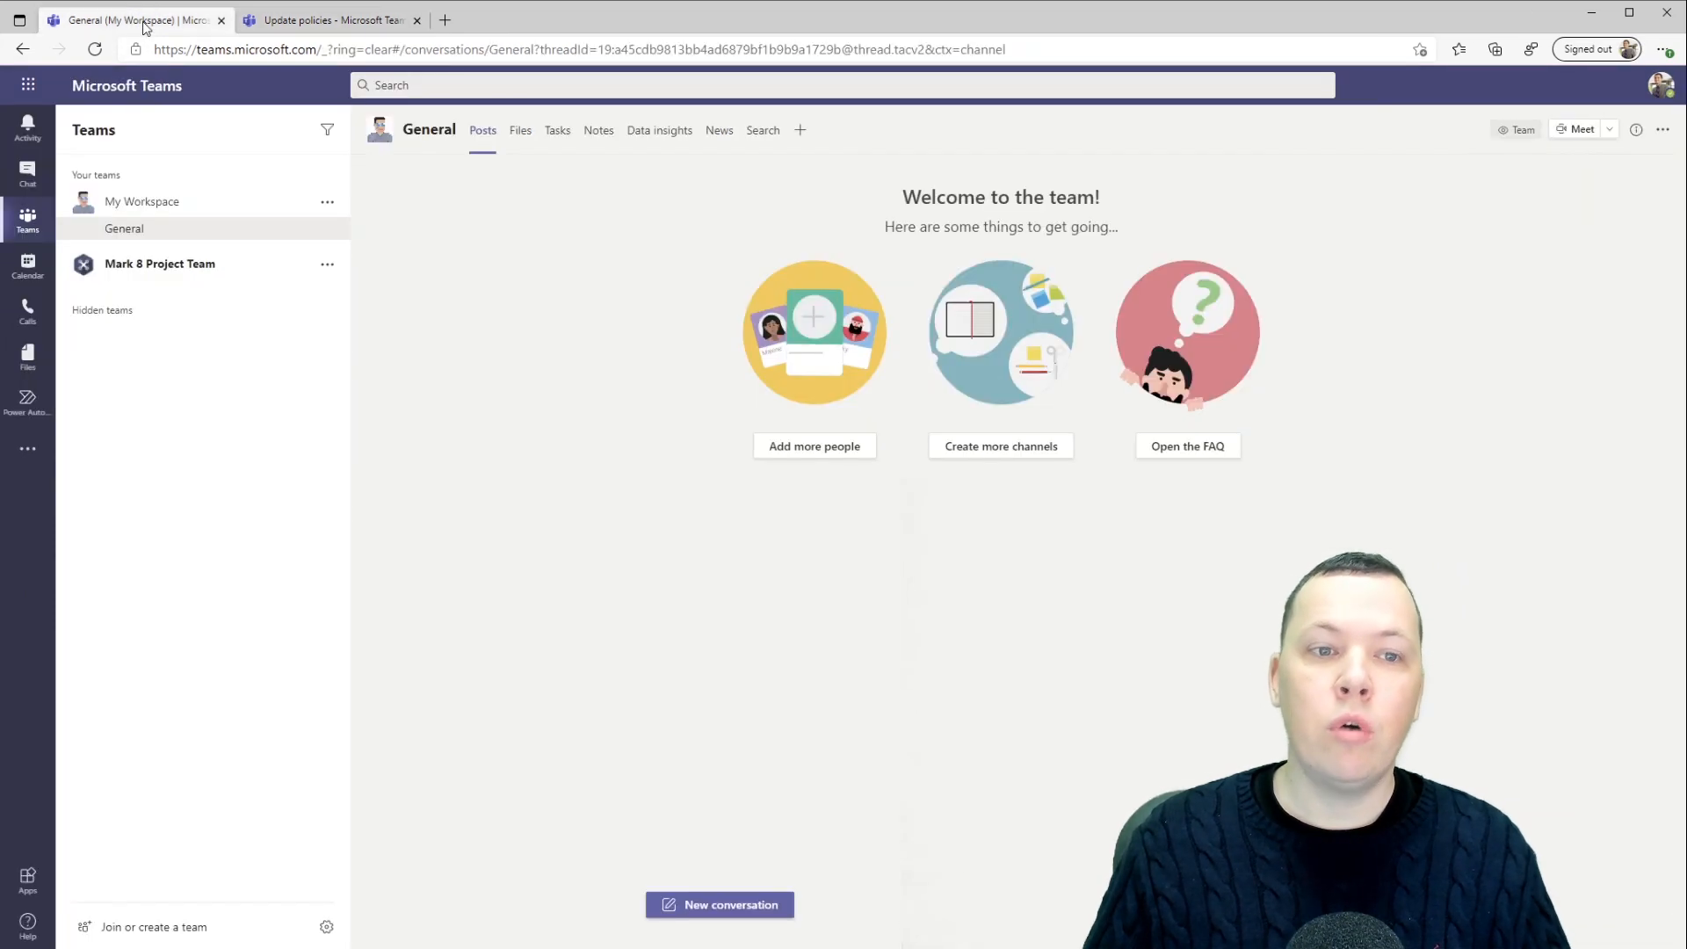
mouse_move(1675, 116)
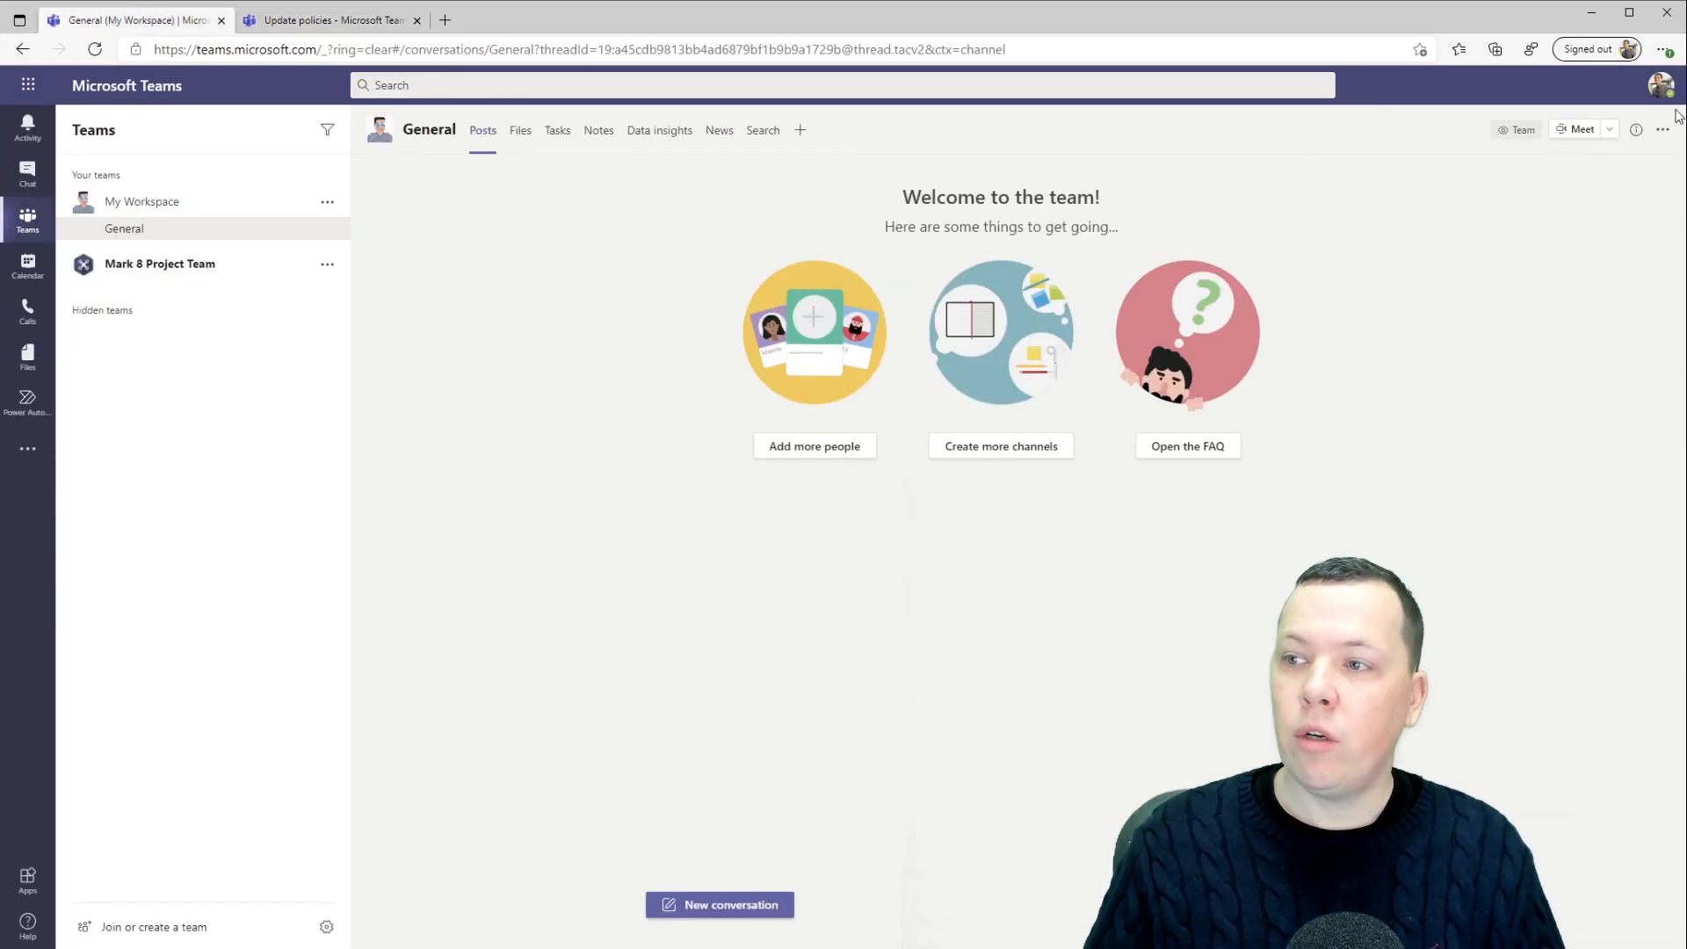
left_click(1660, 85)
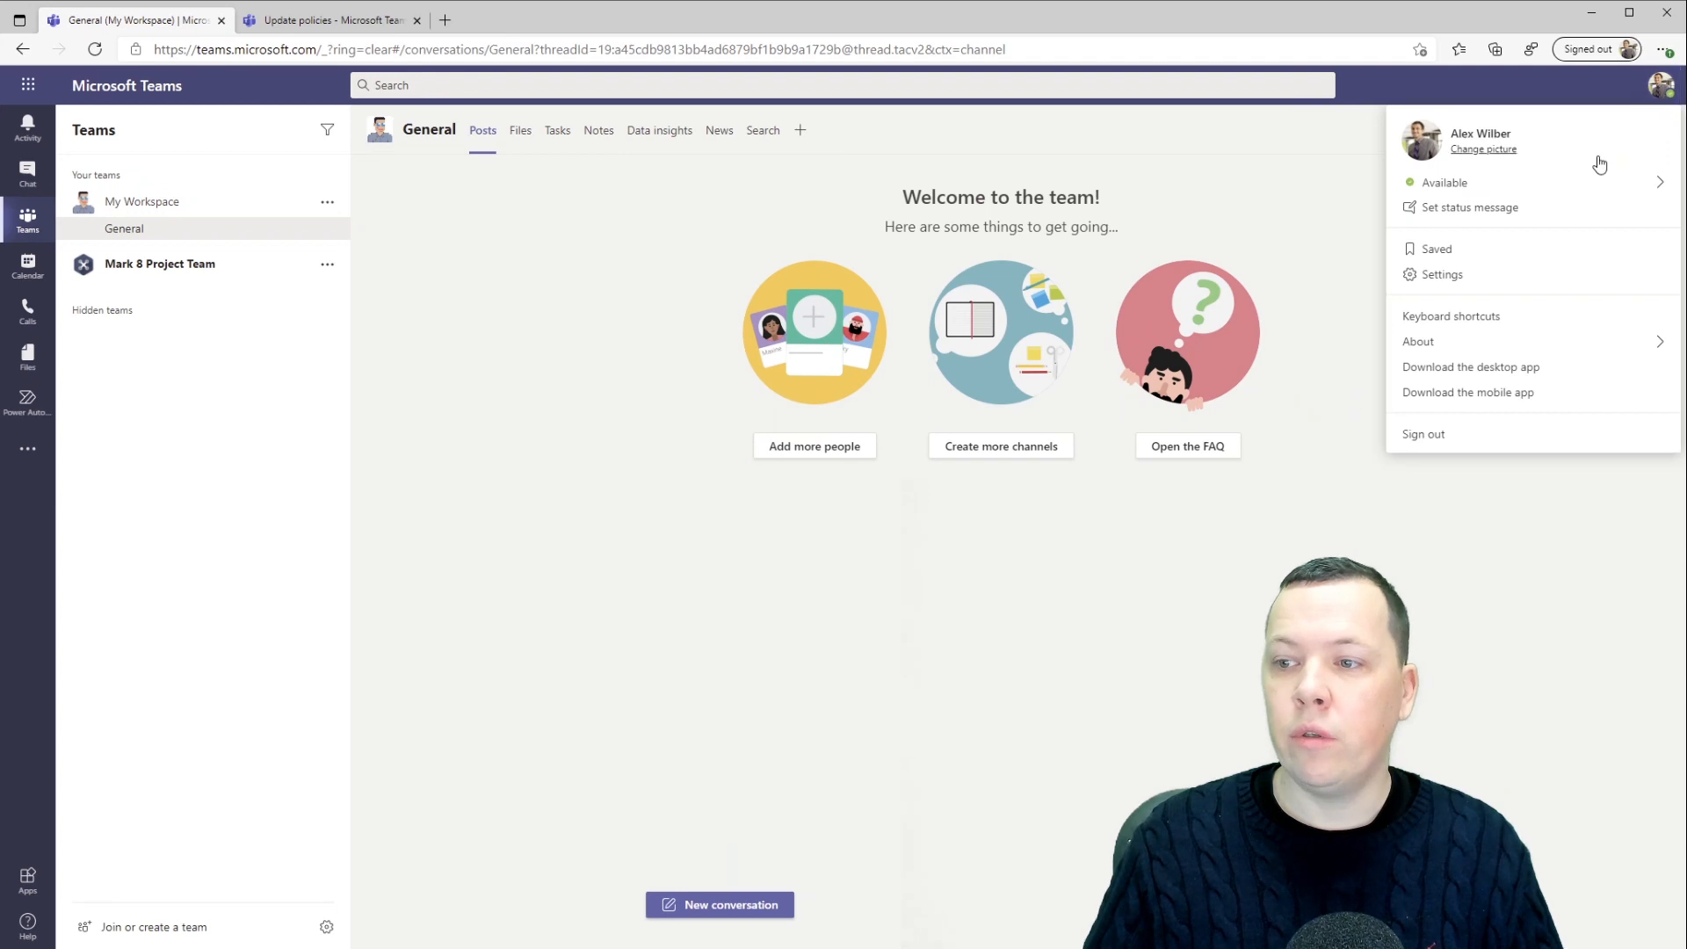
left_click(1419, 341)
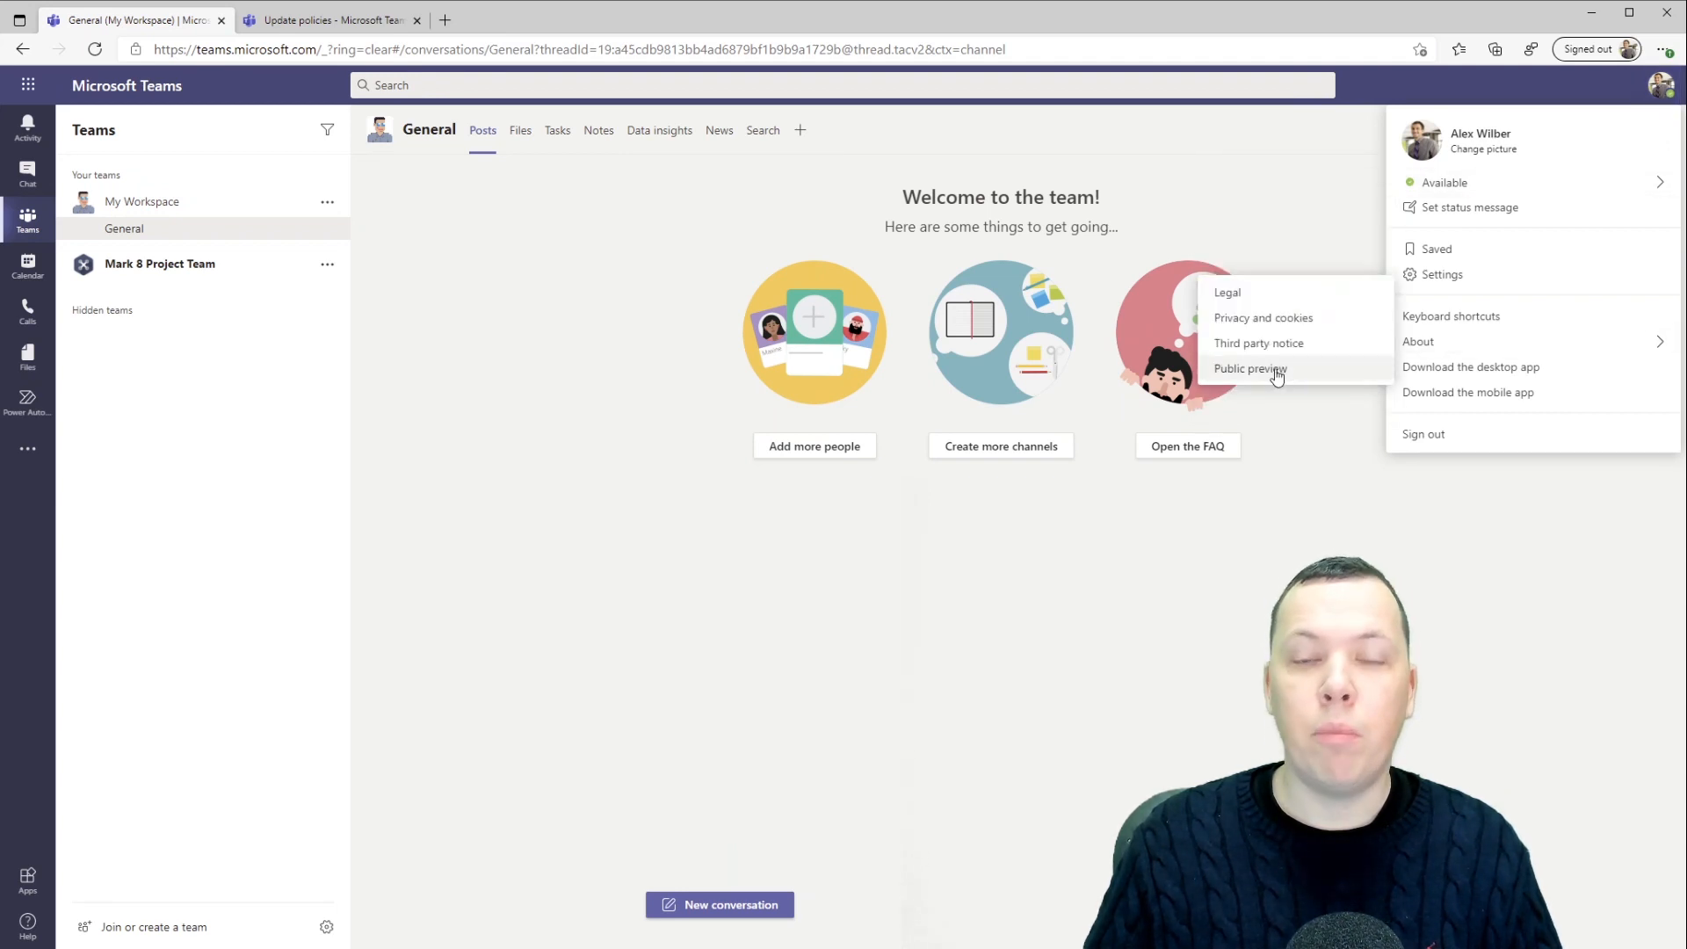
left_click(1250, 367)
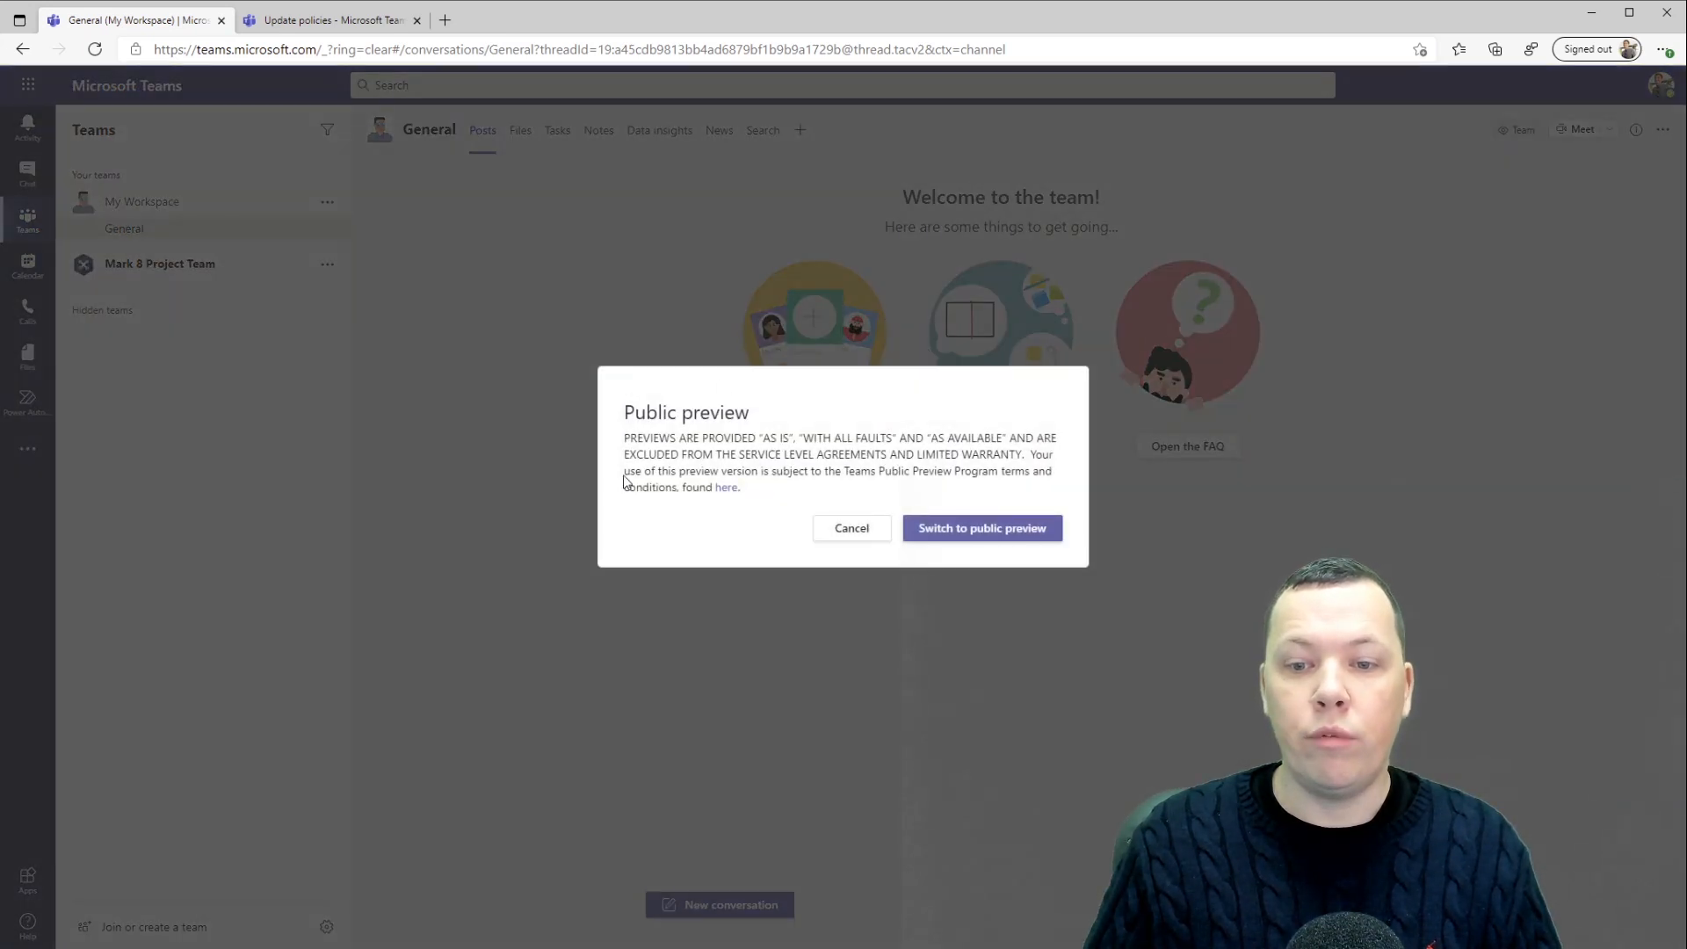
mouse_move(814, 492)
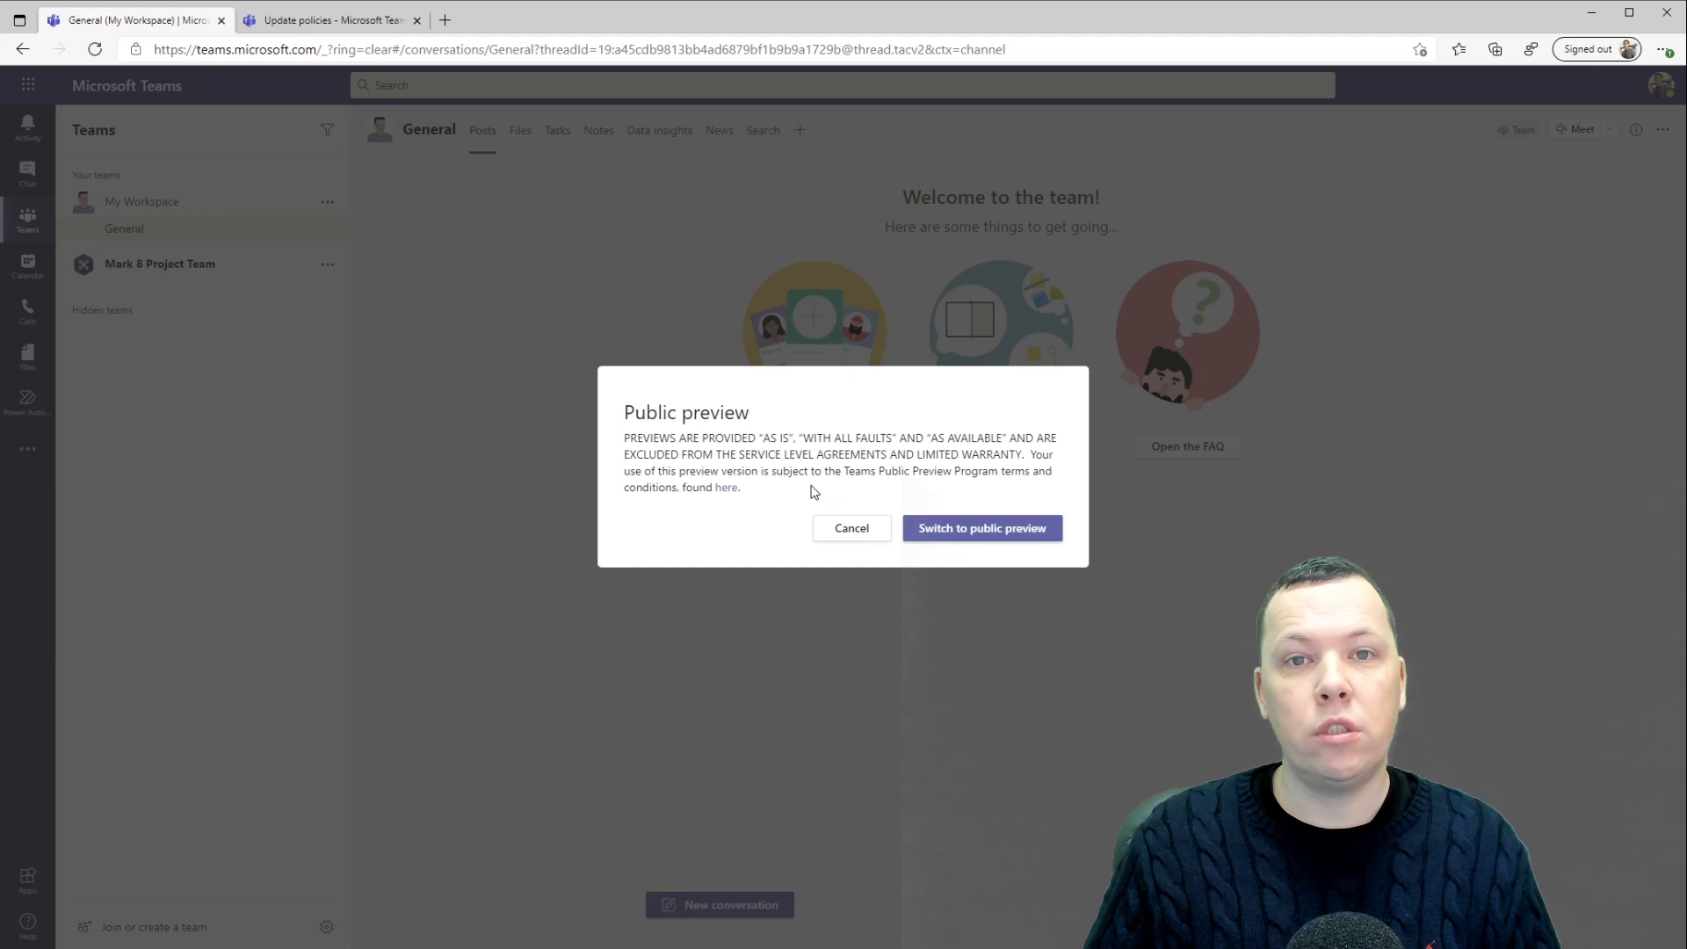
left_click(981, 529)
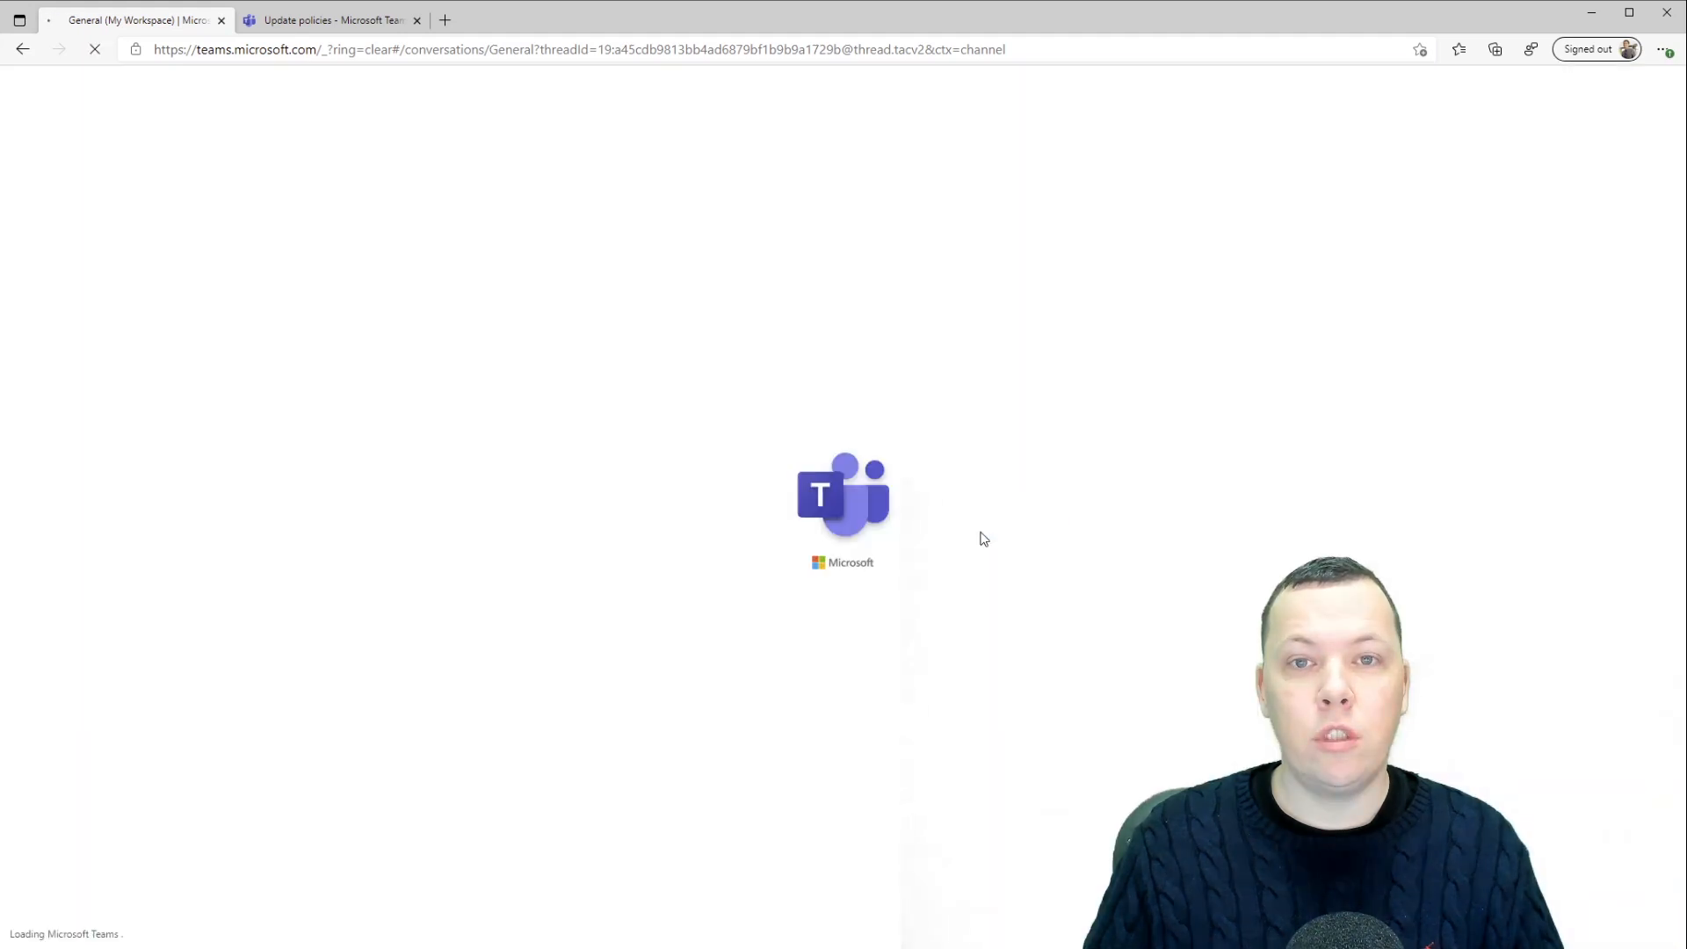